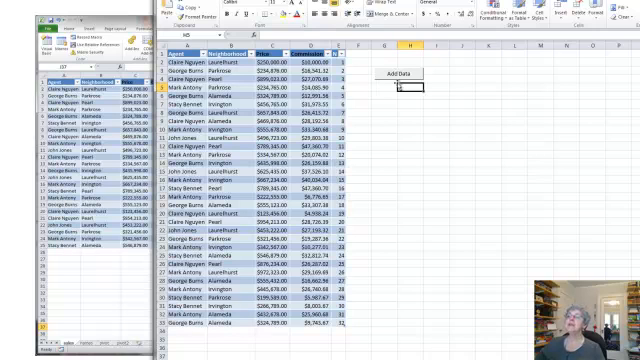
pyautogui.click(394, 71)
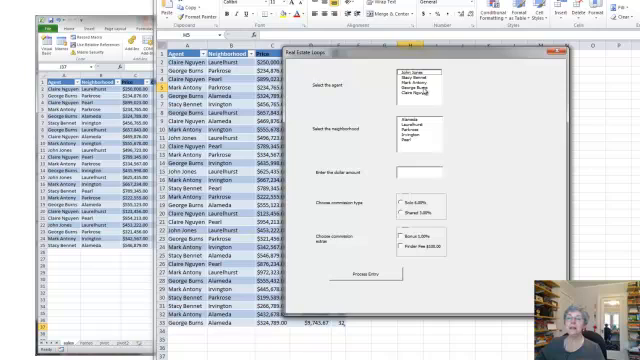
pyautogui.click(413, 91)
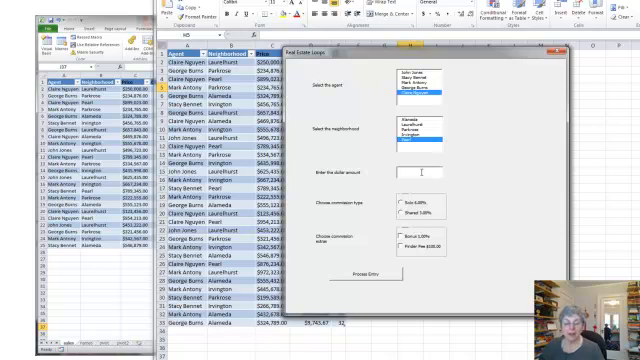
pyautogui.write('1')
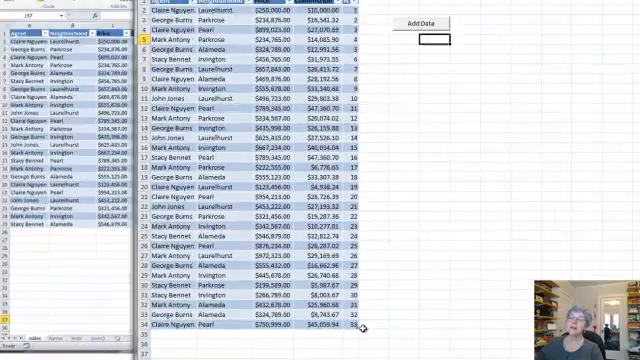
pyautogui.scroll(-3)
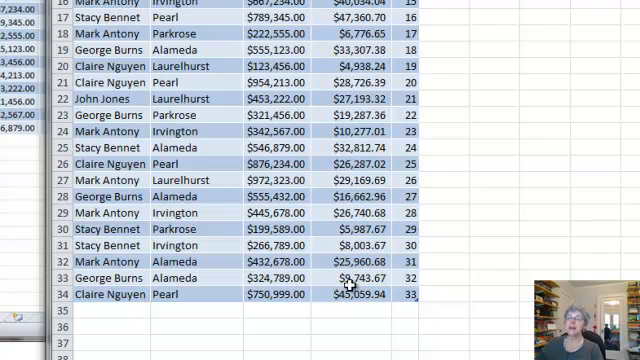
pyautogui.moveTo(300, 294)
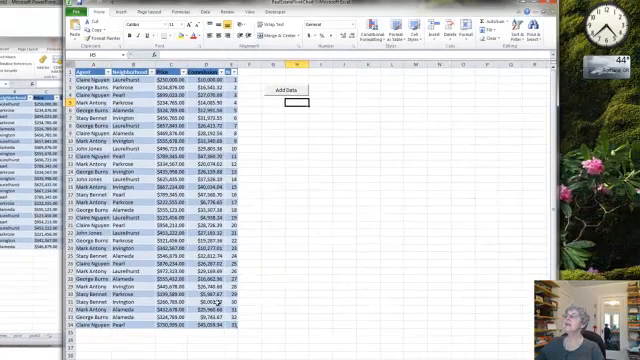
pyautogui.moveTo(305, 172)
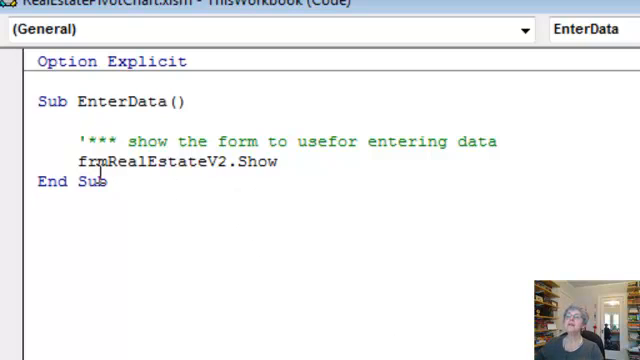
pyautogui.moveTo(443, 243)
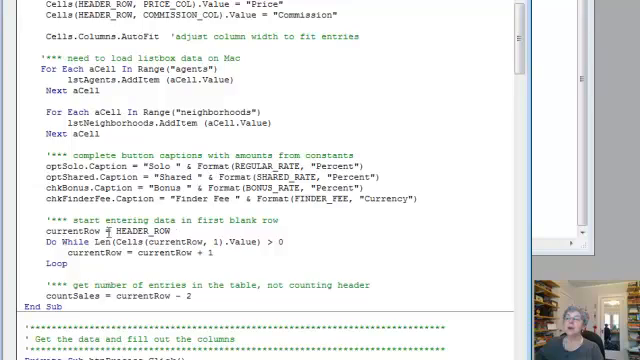
# Step: Scroll the frmRealEstateV2 code to the Do While loop finding the first blank row
pyautogui.scroll(-3)
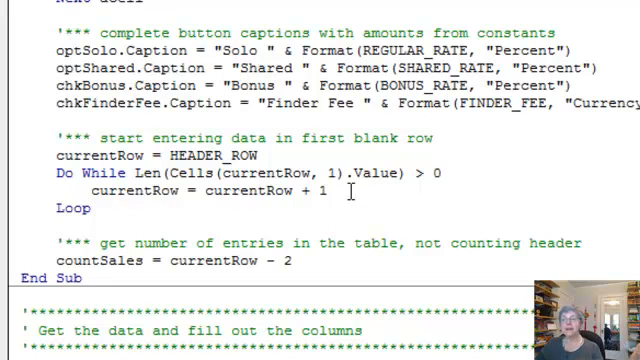
pyautogui.moveTo(438, 173)
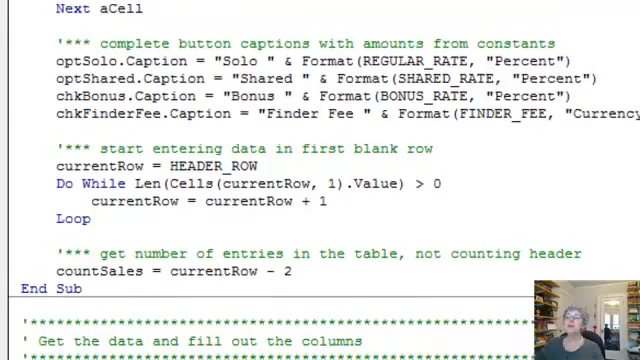
pyautogui.scroll(3)
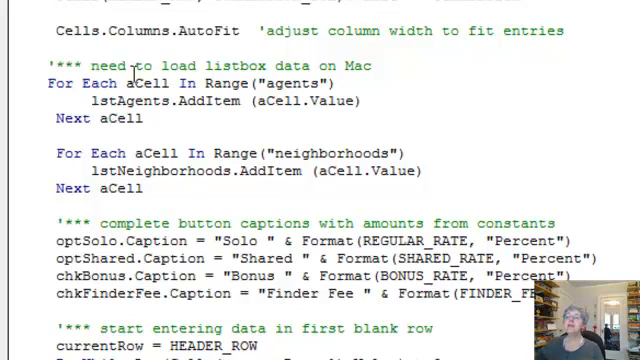
pyautogui.moveTo(198, 130)
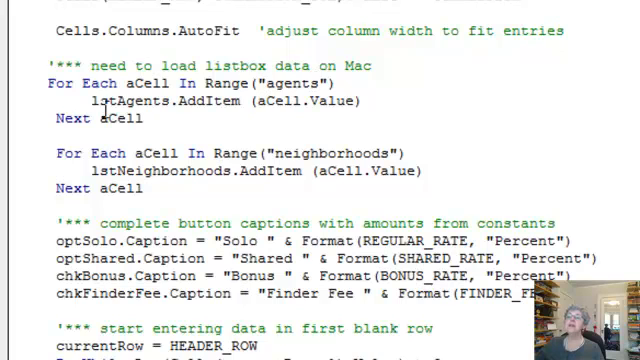
pyautogui.moveTo(324, 104)
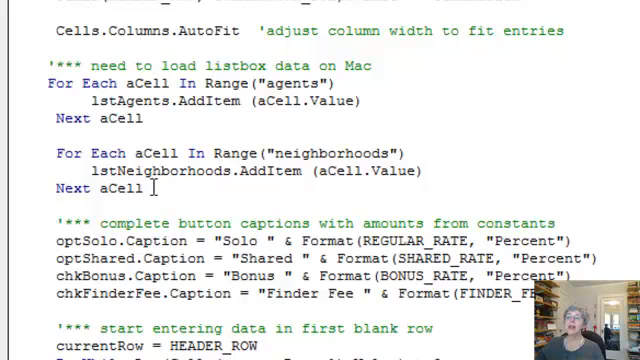
pyautogui.moveTo(360, 152)
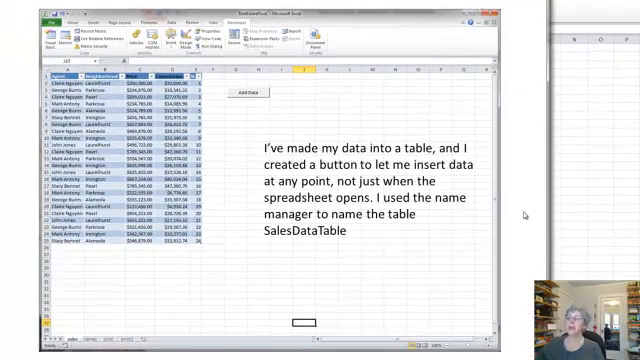
# Step: Advance the slideshow to the slide showing the filled-out Real Estate Listing form
pyautogui.click(254, 92)
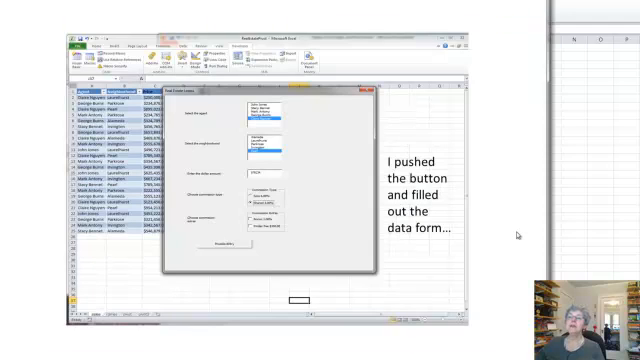
pyautogui.moveTo(513, 230)
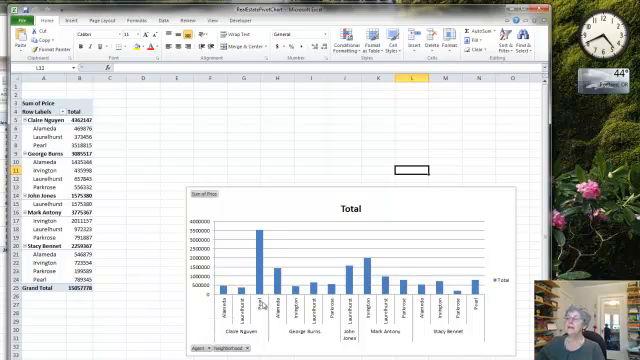
pyautogui.moveTo(450, 205)
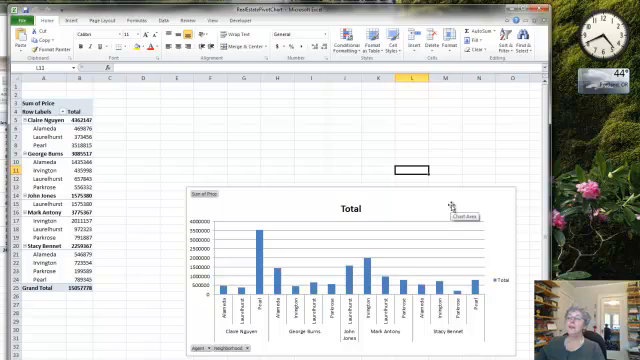
pyautogui.moveTo(226, 305)
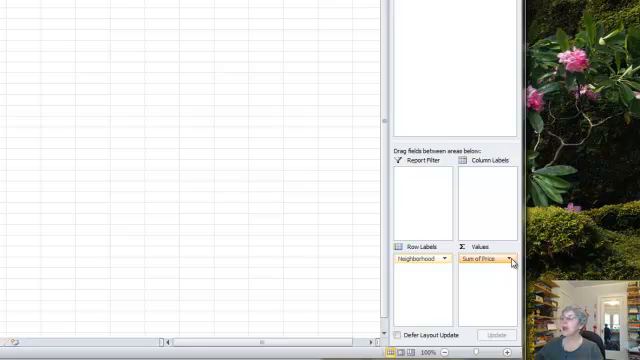
# Step: Summarize Price by Count in Value Field Settings, totaling 30 sales
pyautogui.click(512, 259)
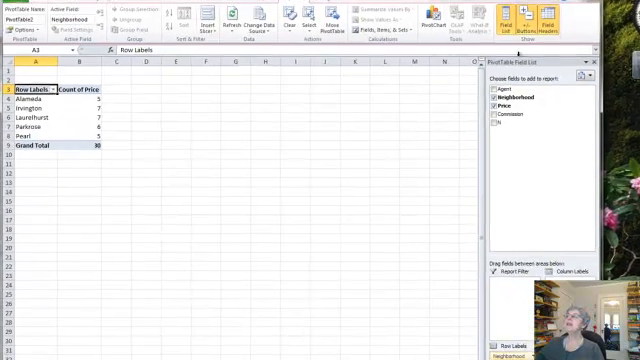
# Step: Insert a clustered column PivotChart of listing counts per neighborhood
pyautogui.click(497, 20)
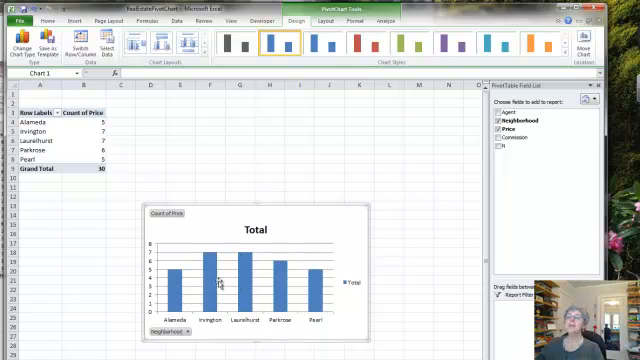
pyautogui.moveTo(296, 273)
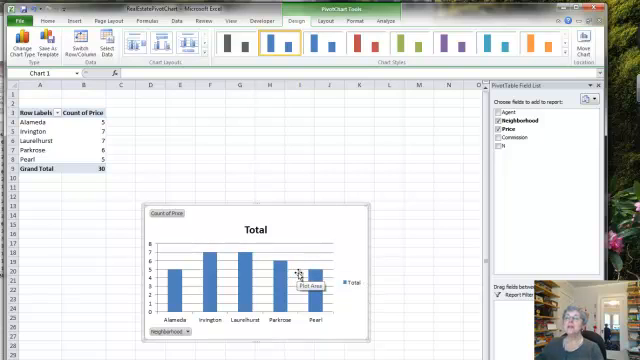
pyautogui.moveTo(287, 219)
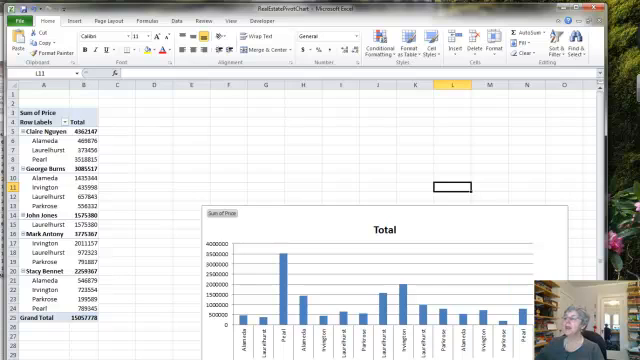
pyautogui.moveTo(288, 283)
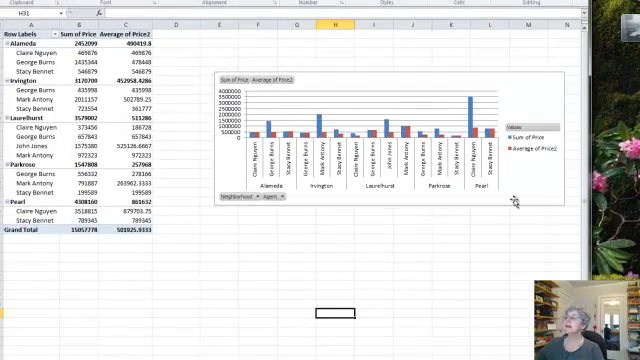
pyautogui.moveTo(138, 110)
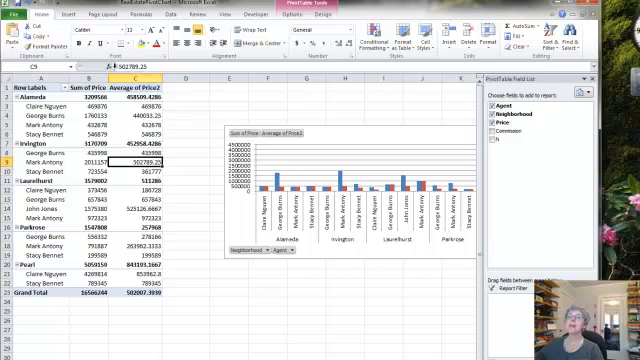
# Step: Refresh the pivot table to include new listings, bringing the grand total to 16566244
pyautogui.click(90, 75)
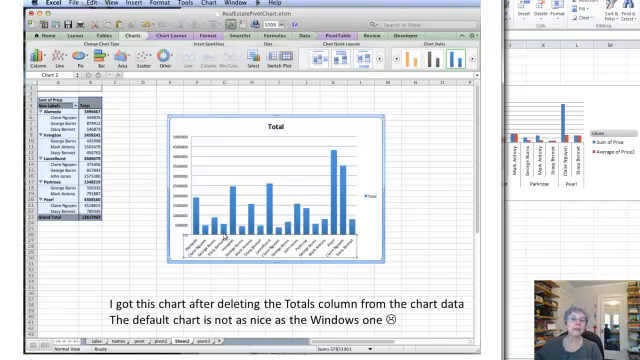
pyautogui.moveTo(224, 234)
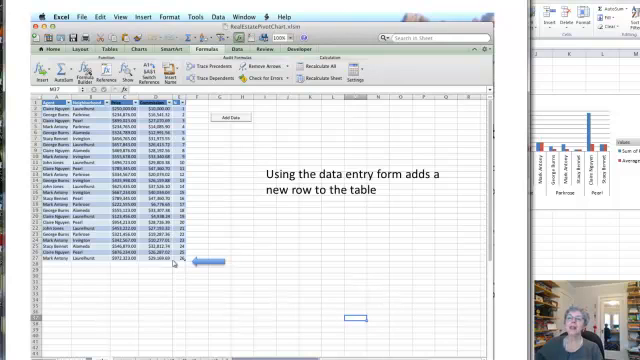
pyautogui.moveTo(332, 152)
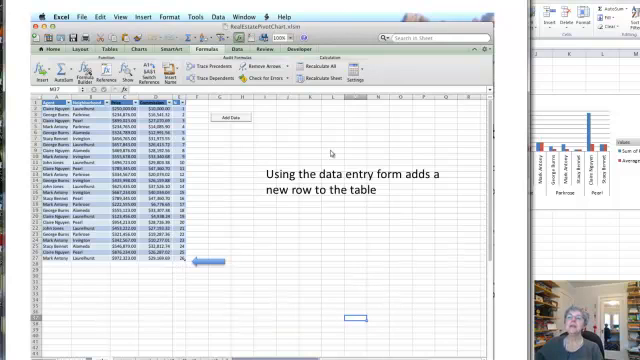